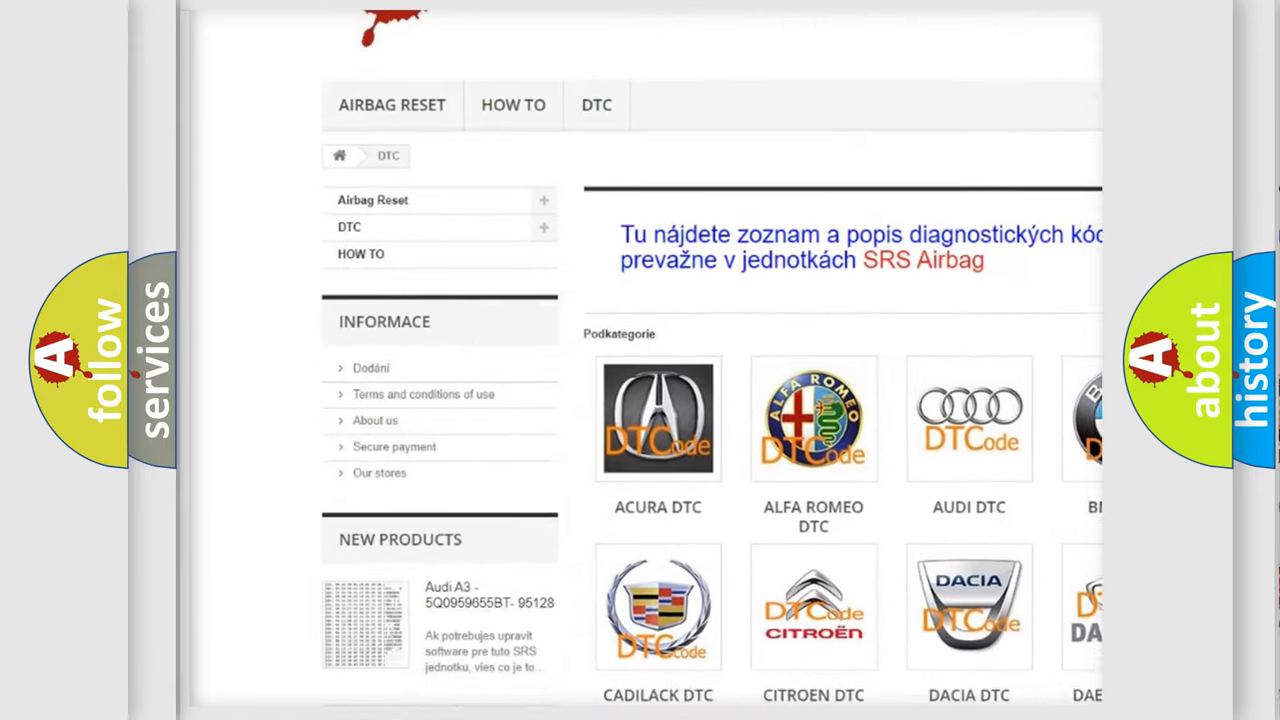
{"action": "scroll", "scroll_direction": "down", "scroll_amount": 3}
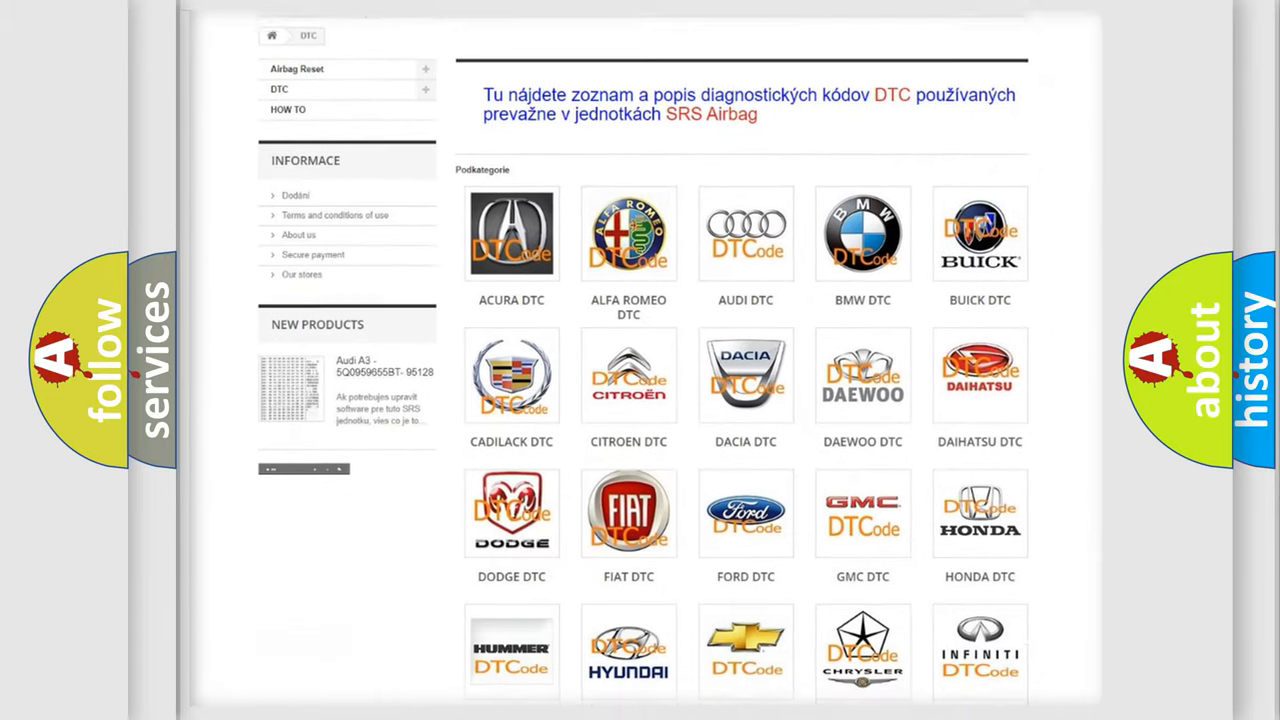
{"action": "scroll", "scroll_direction": "down", "scroll_amount": 3}
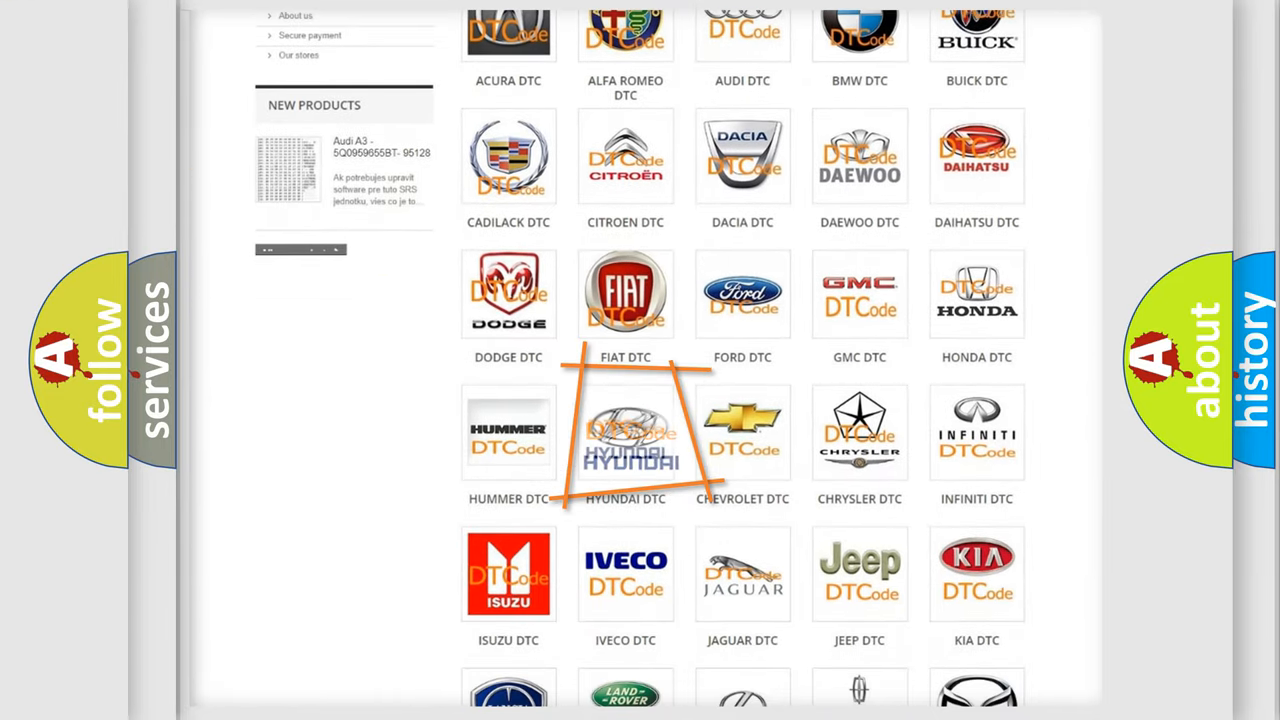